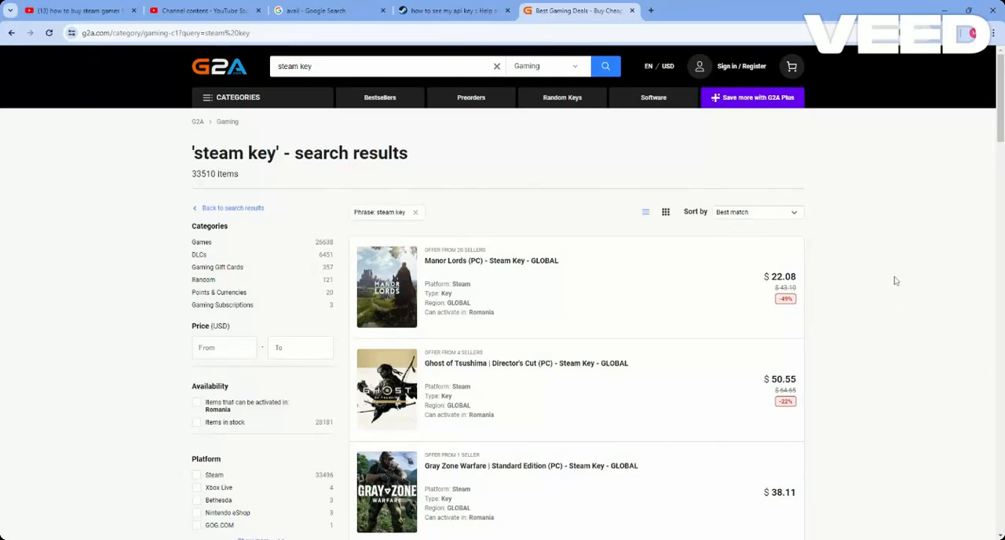
{"action": "mouse_move", "coordinate": [256, 70]}
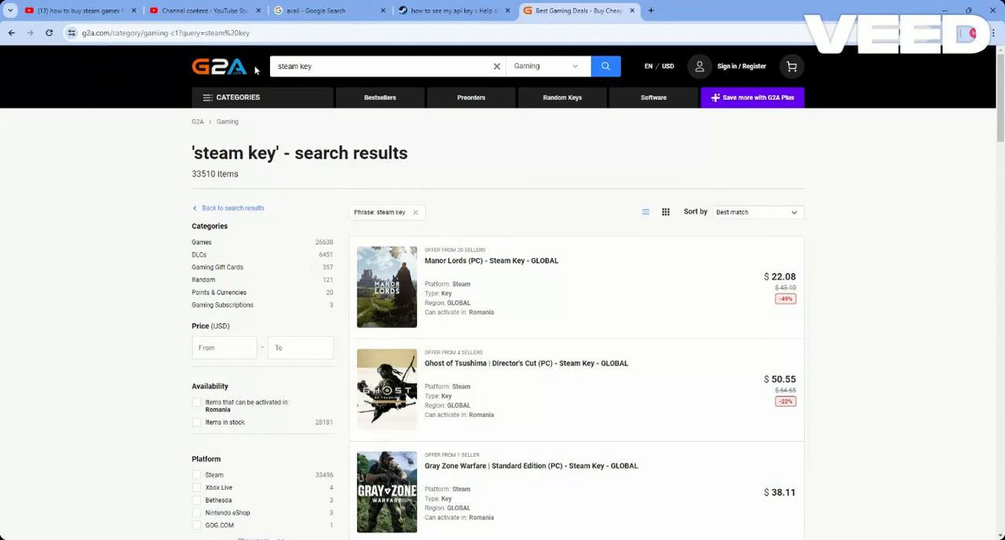
- Scroll through the G2A page to look over the listings
{"action": "scroll", "scroll_direction": "down", "scroll_amount": 3}
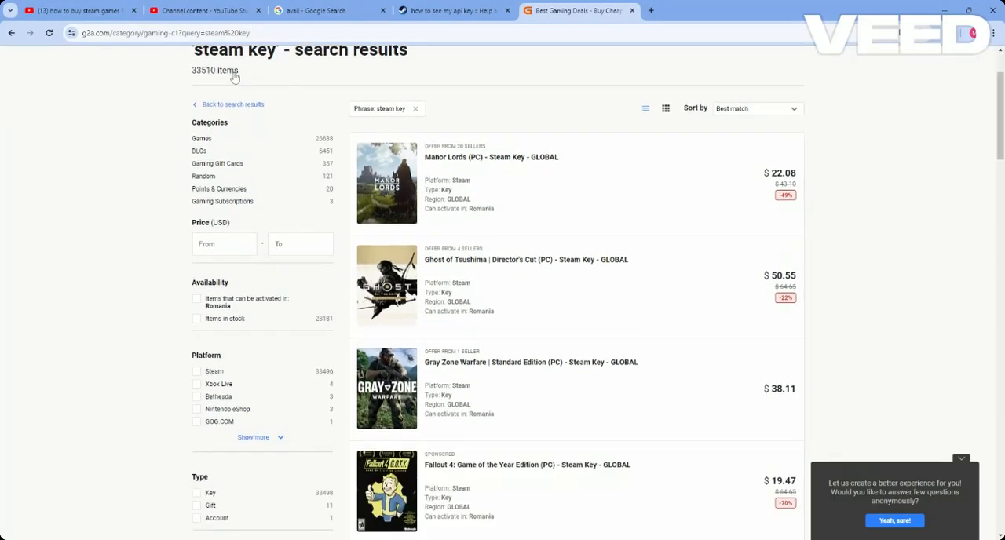
{"action": "scroll", "scroll_direction": "up", "scroll_amount": 3}
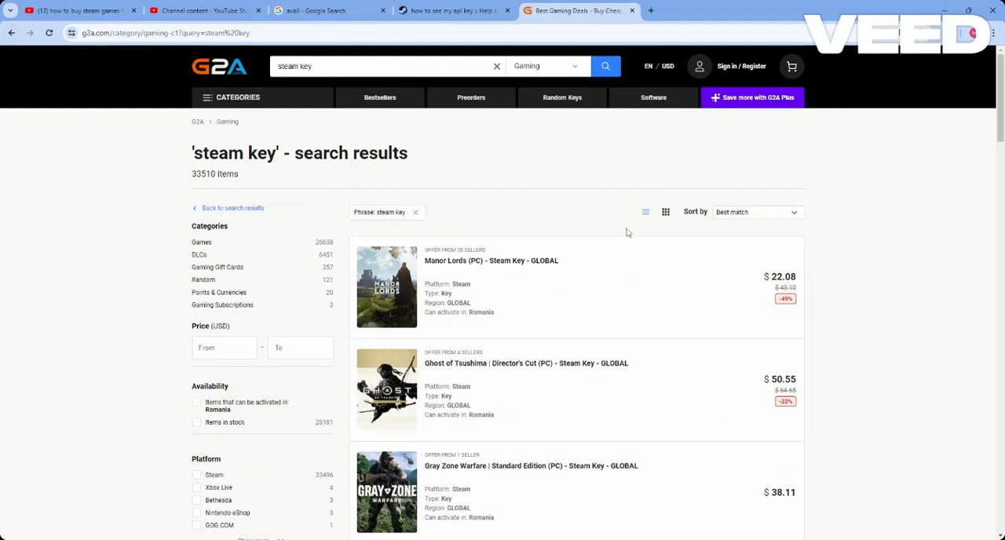
{"action": "scroll", "scroll_direction": "down", "scroll_amount": 3}
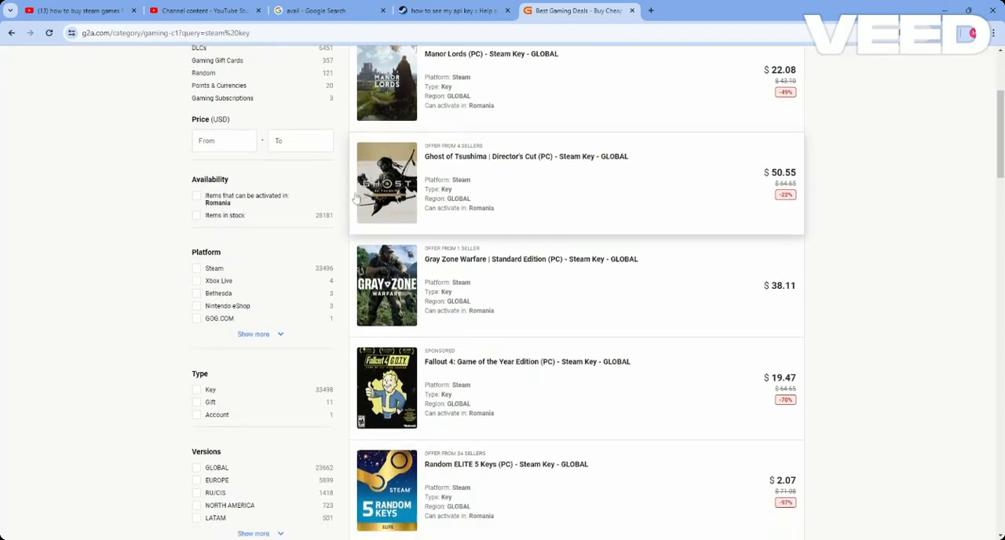
{"action": "scroll", "scroll_direction": "up", "scroll_amount": 3}
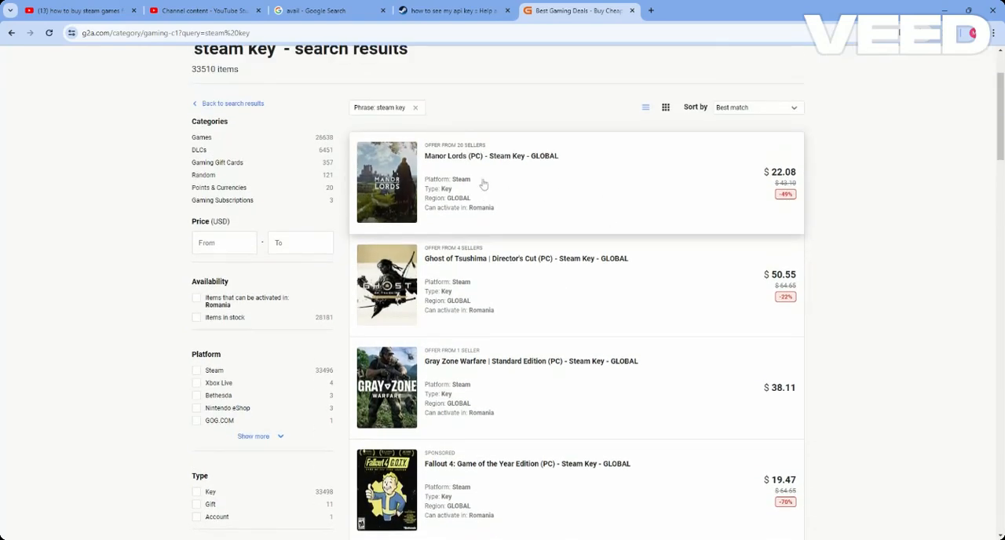
{"action": "mouse_move", "coordinate": [537, 274]}
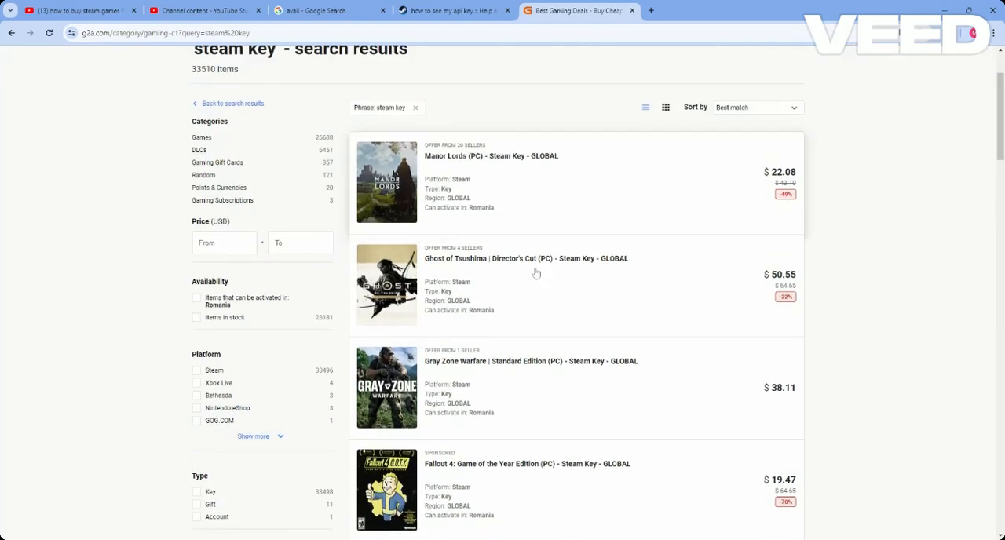
{"action": "mouse_move", "coordinate": [754, 278]}
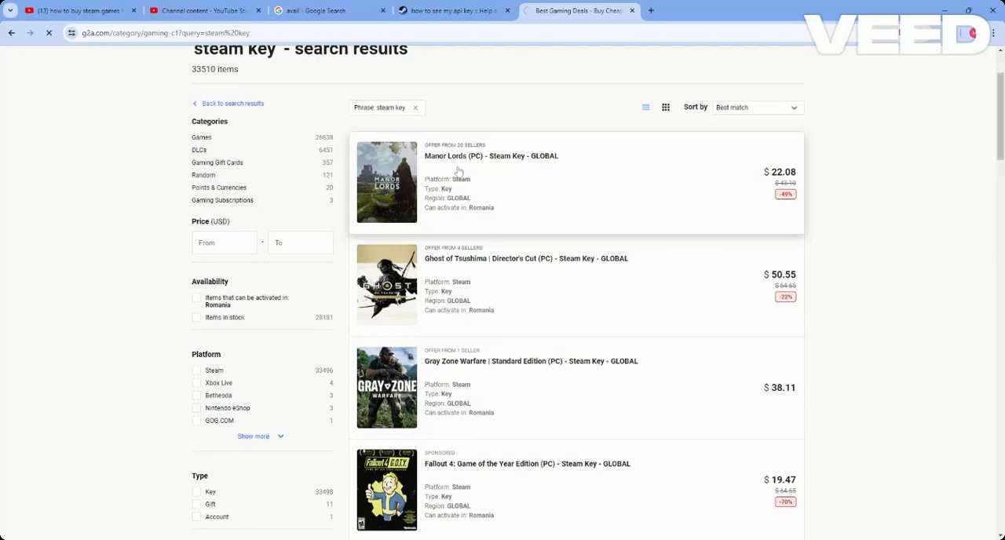
- Open the Manor Lords (PC) Steam Key page and add Gaming4you's $22.53 offer to cart
{"action": "left_click", "coordinate": [491, 155]}
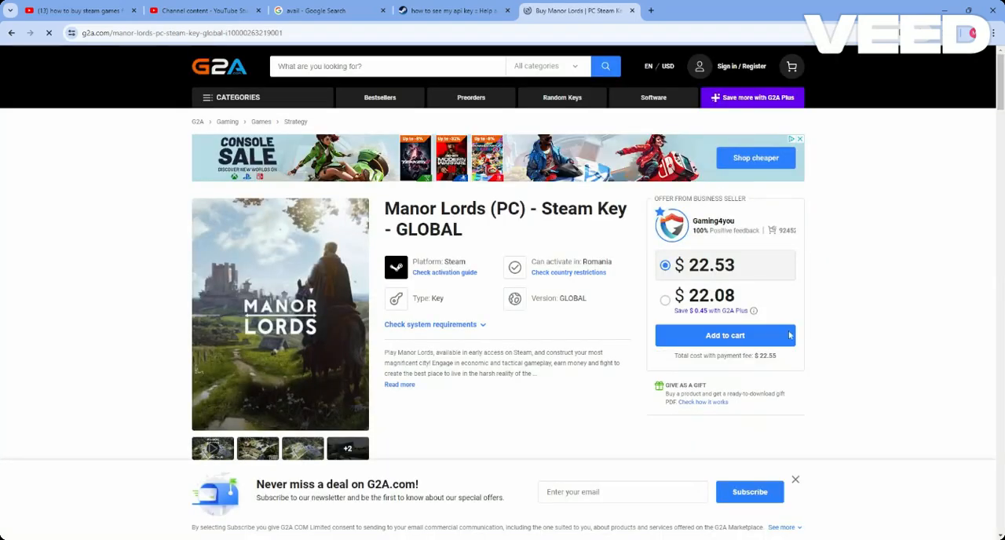
{"action": "scroll", "scroll_direction": "down", "scroll_amount": 3}
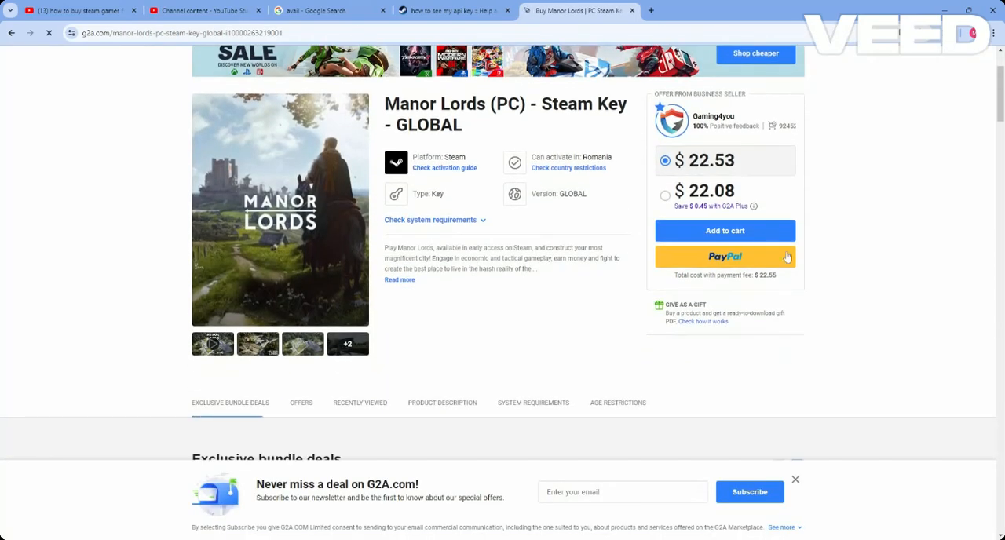
{"action": "scroll", "scroll_direction": "up", "scroll_amount": 3}
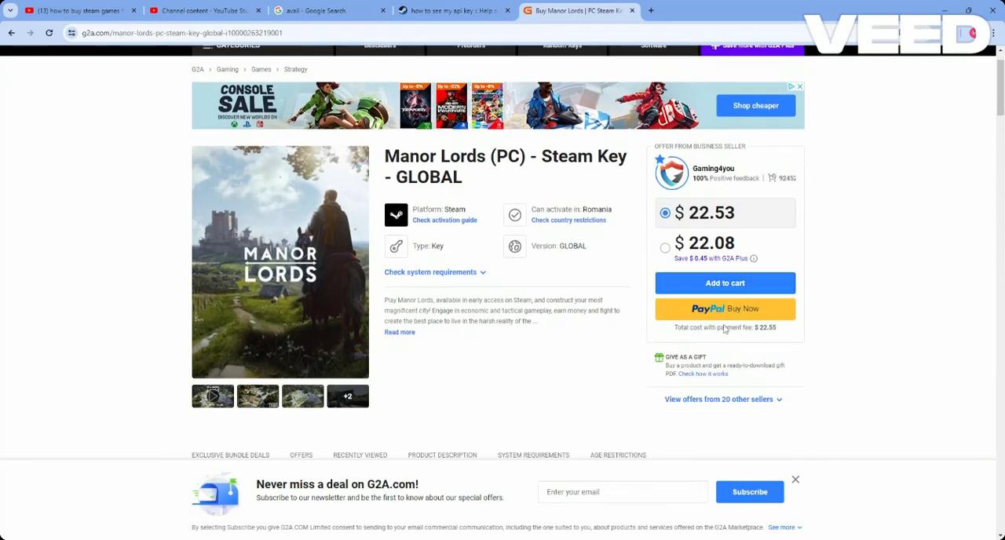
{"action": "left_click", "coordinate": [724, 283]}
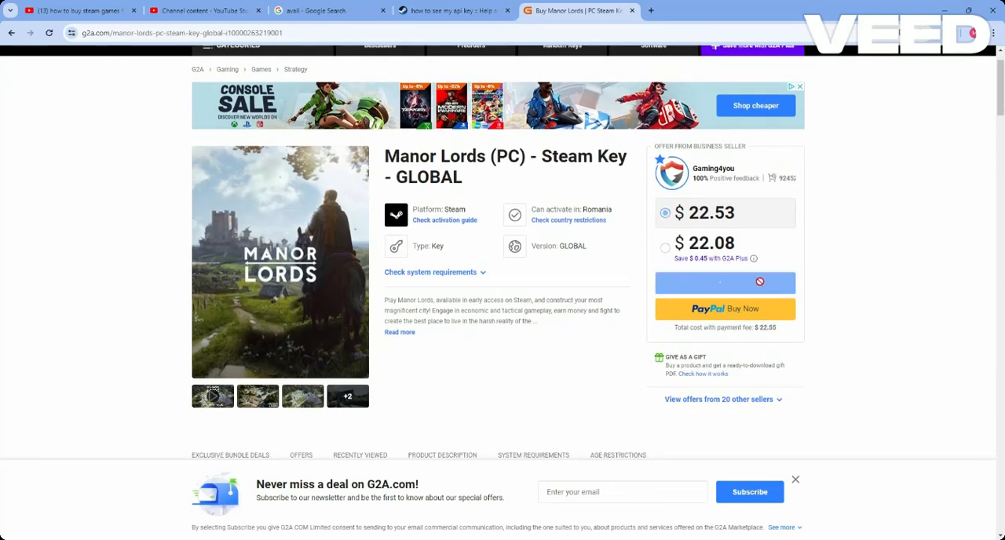
- Go to the cart showing the Manor Lords key at $22.53
{"action": "left_click", "coordinate": [724, 283]}
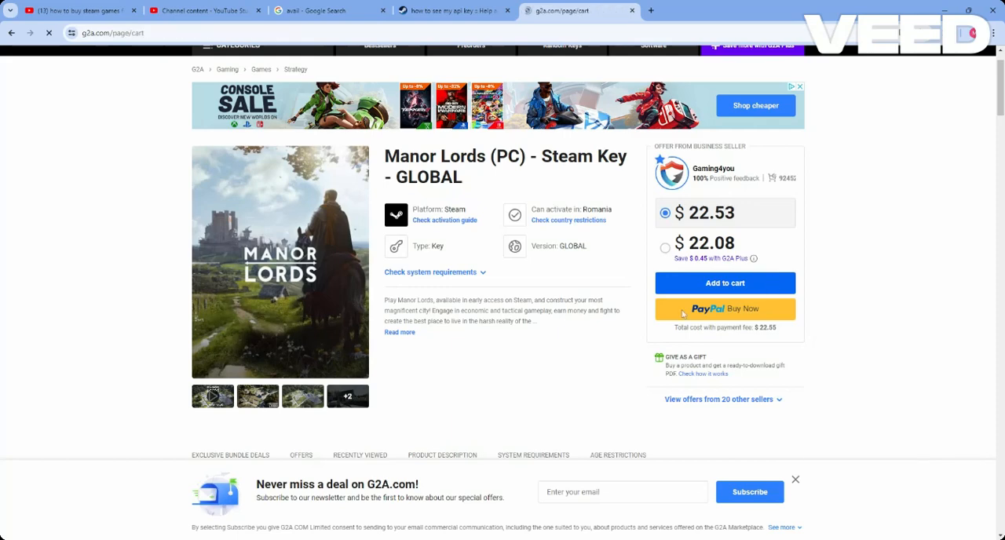
{"action": "left_click", "coordinate": [724, 283]}
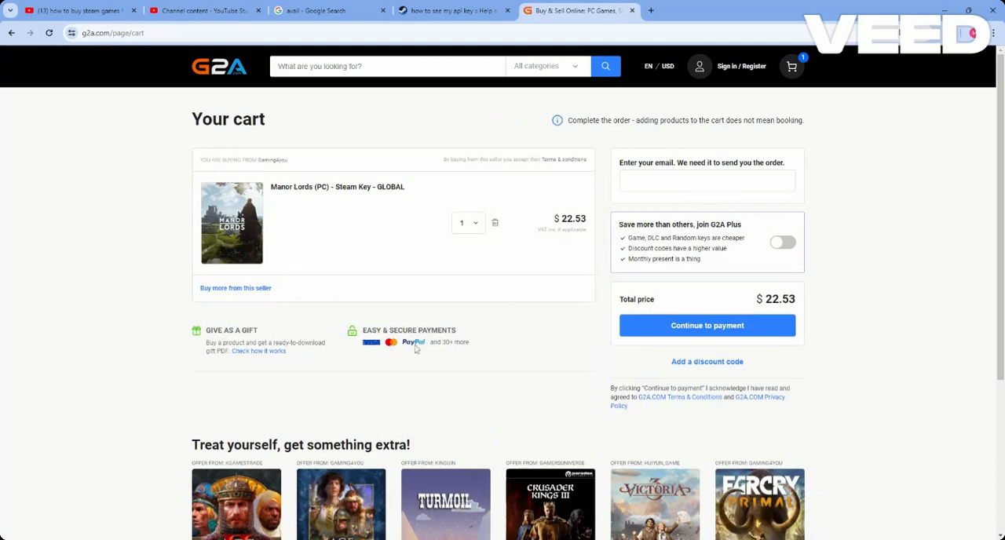
{"action": "mouse_move", "coordinate": [523, 300]}
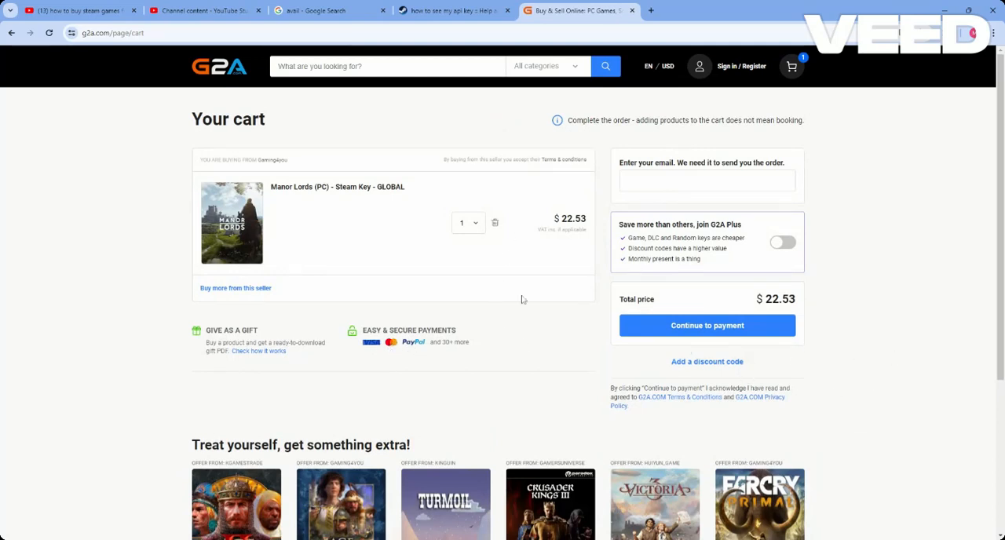
{"action": "mouse_move", "coordinate": [539, 92]}
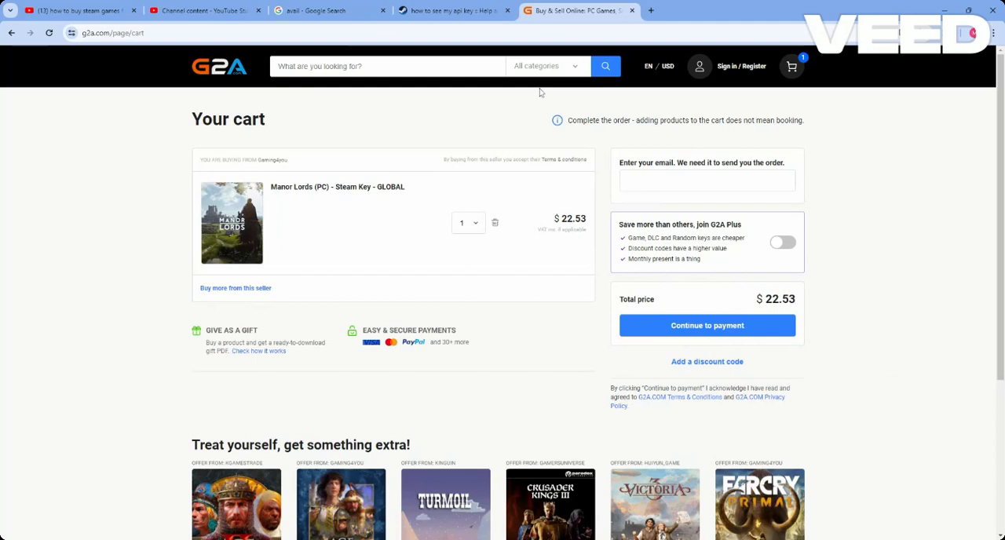